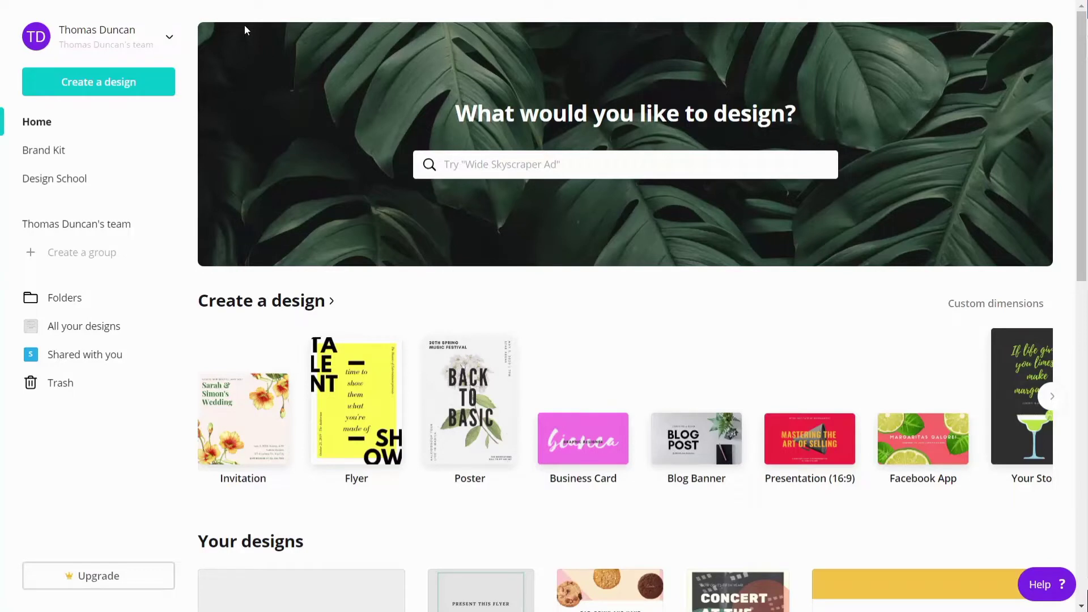
{"action": "mouse_move", "coordinate": [351, 72]}
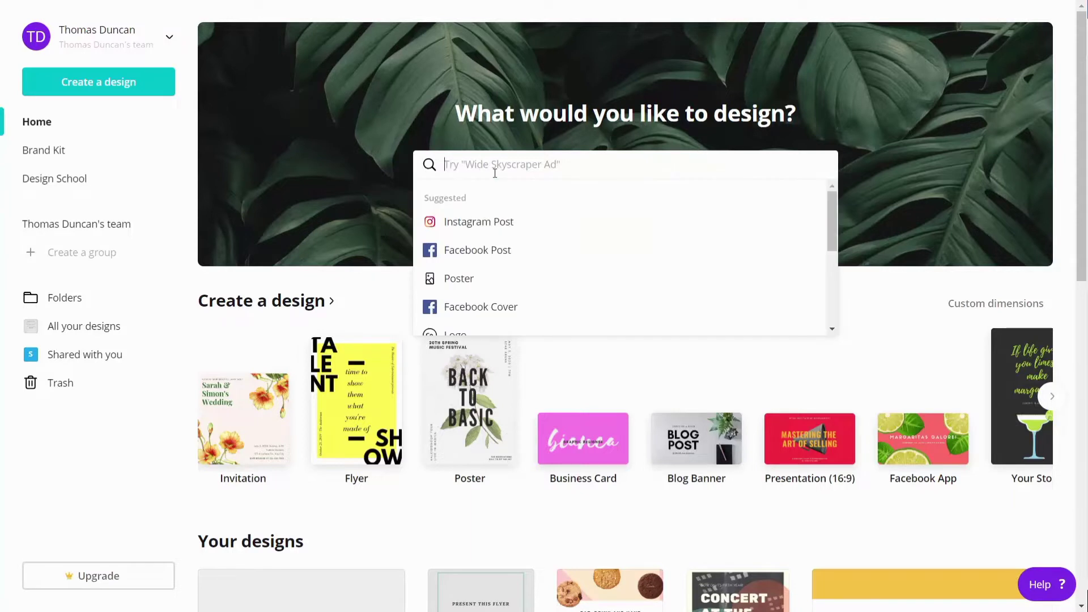
Search Canva's design types for 'pos' to bring up the Postcard suggestion
{"action": "type", "text": "pos"}
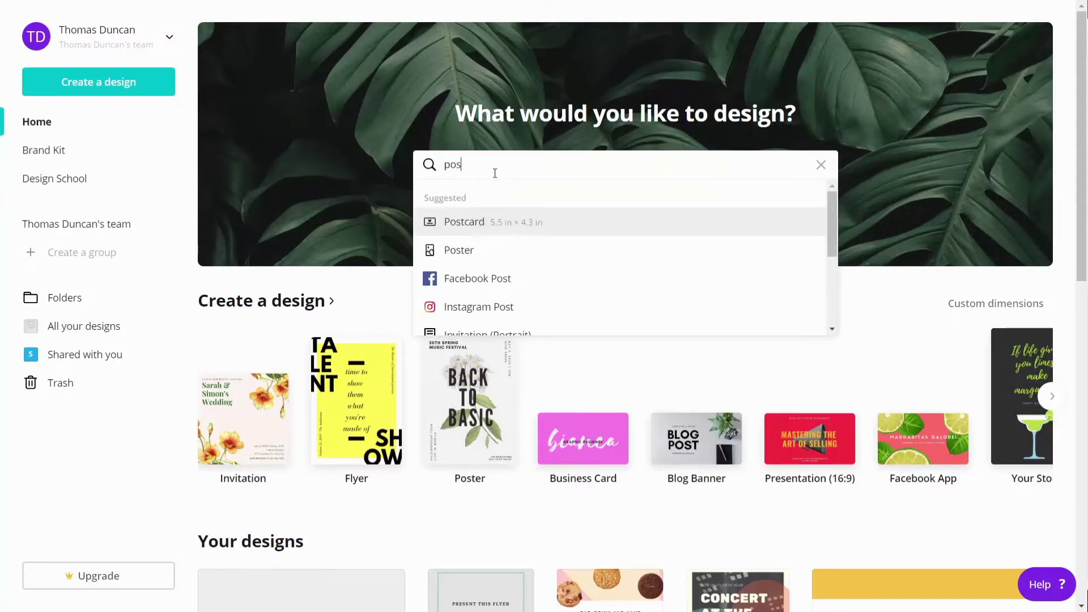
{"action": "mouse_move", "coordinate": [487, 236]}
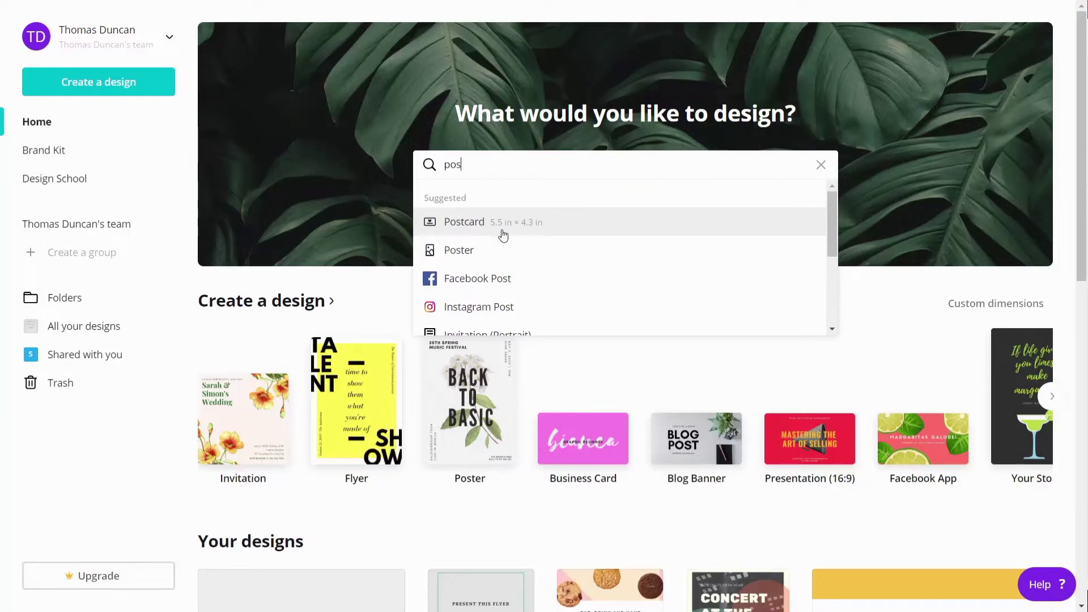
{"action": "mouse_move", "coordinate": [540, 233]}
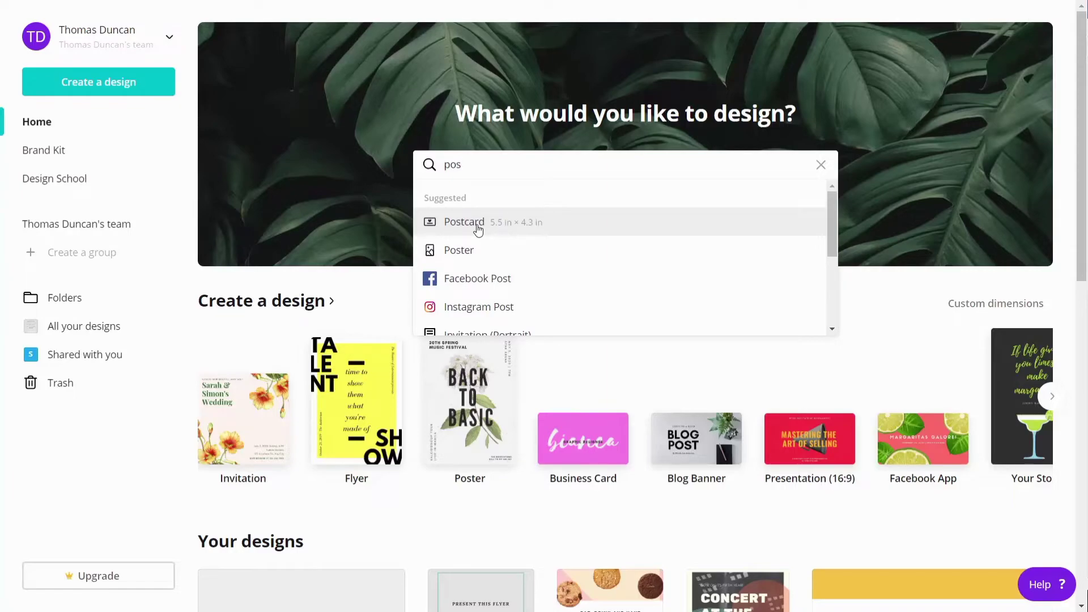
Create a blank postcard and apply the Light Brown Save the Date template
{"action": "left_click", "coordinate": [464, 222]}
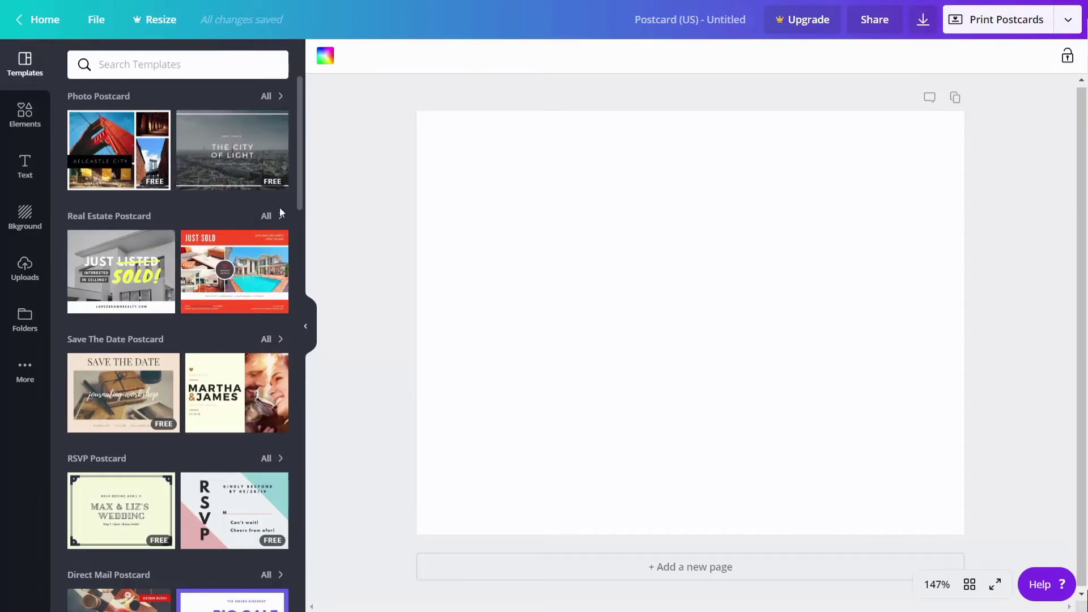
{"action": "mouse_move", "coordinate": [264, 195]}
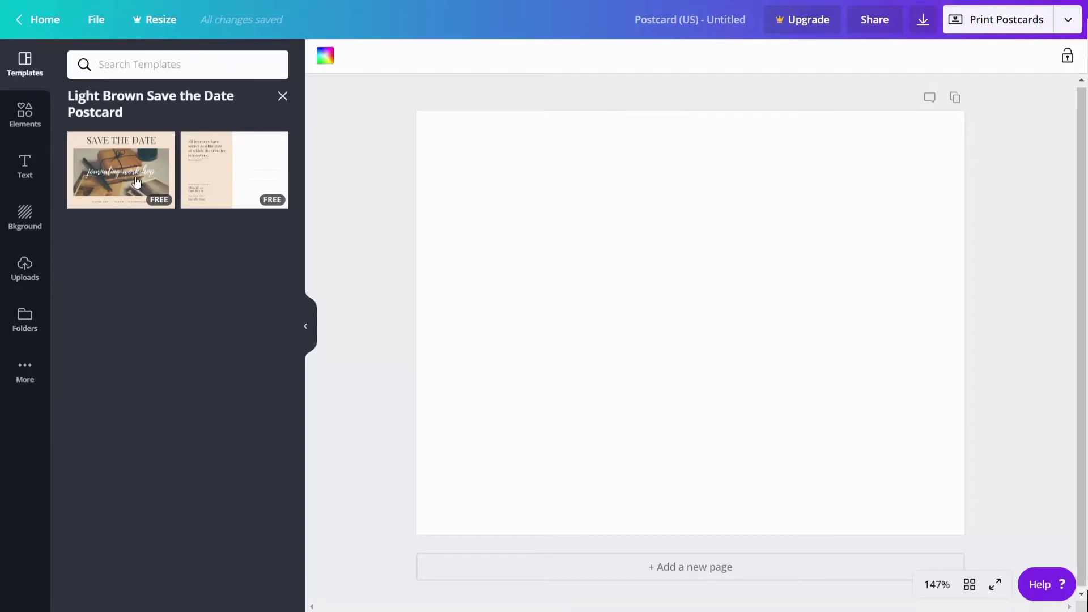
{"action": "left_click", "coordinate": [136, 170]}
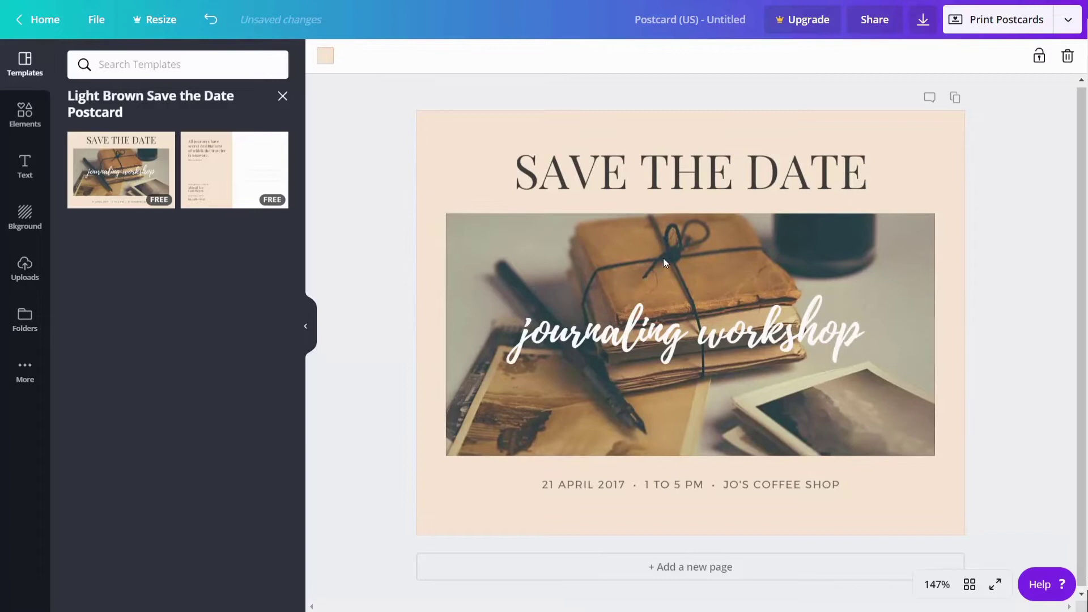
{"action": "mouse_move", "coordinate": [694, 576]}
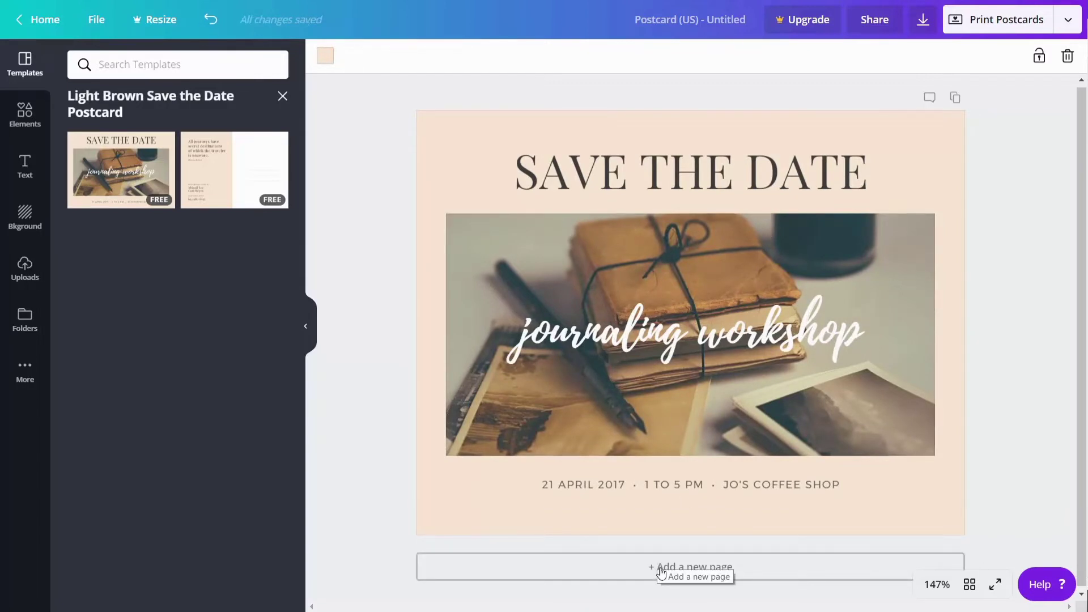
Add a second page to the postcard and open the Print Postcards order panel
{"action": "left_click", "coordinate": [692, 567]}
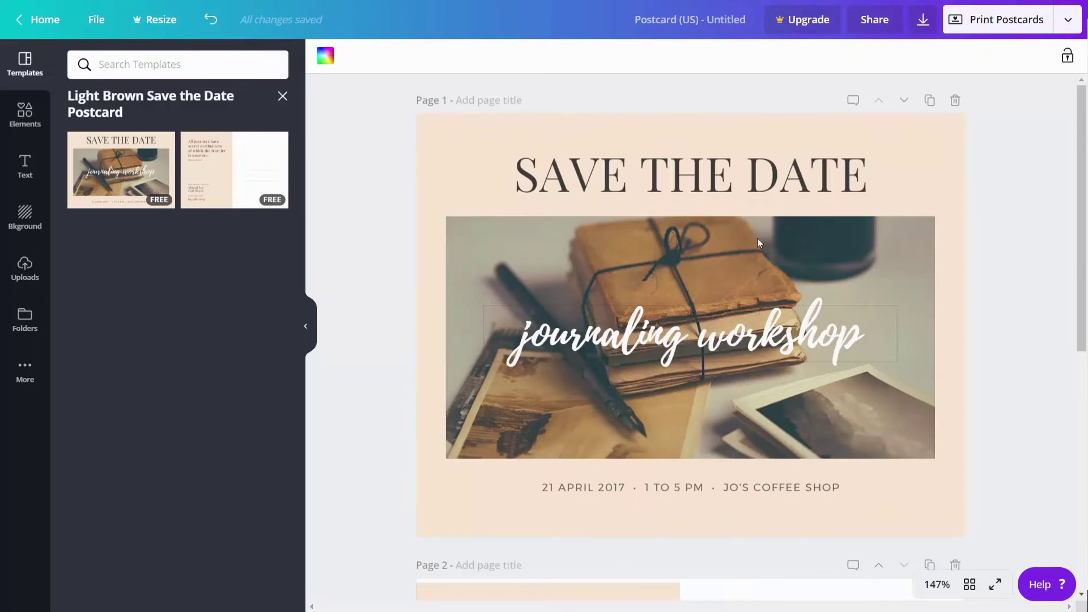
{"action": "mouse_move", "coordinate": [1000, 24]}
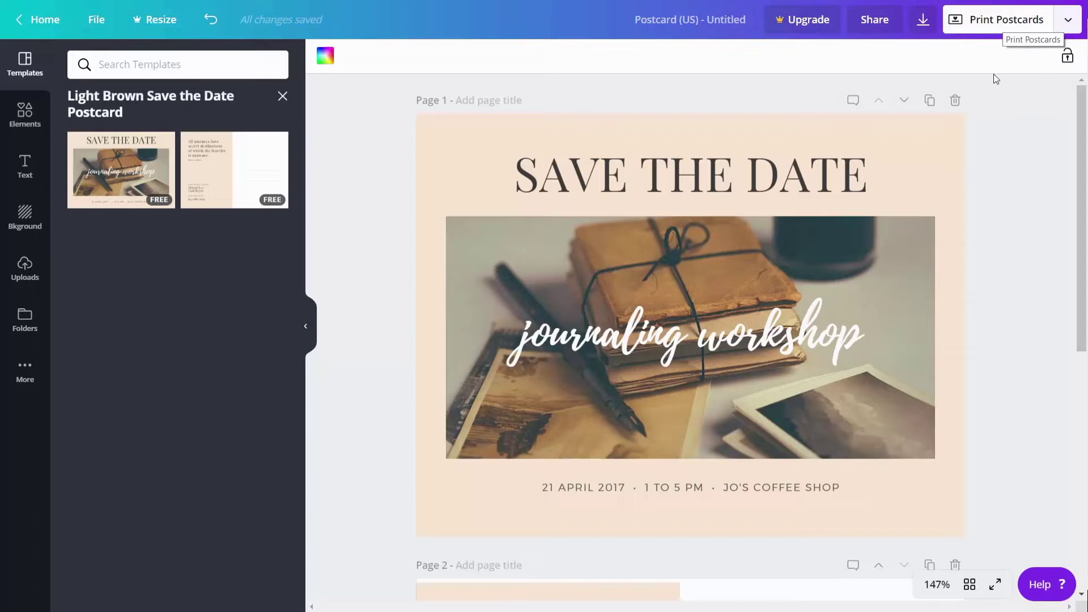
{"action": "left_click", "coordinate": [1006, 19]}
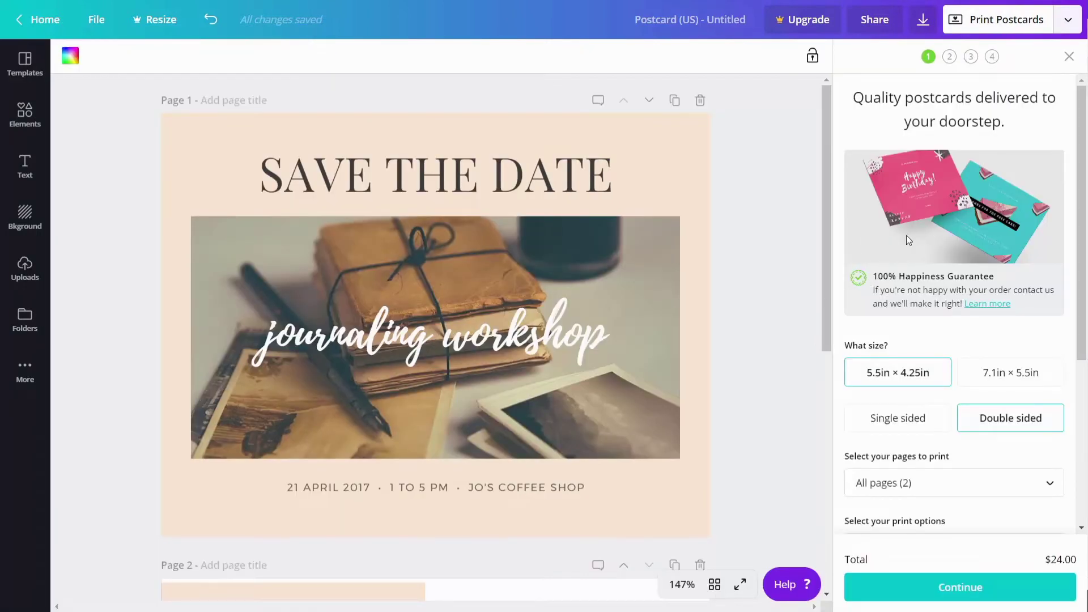
{"action": "mouse_move", "coordinate": [982, 373]}
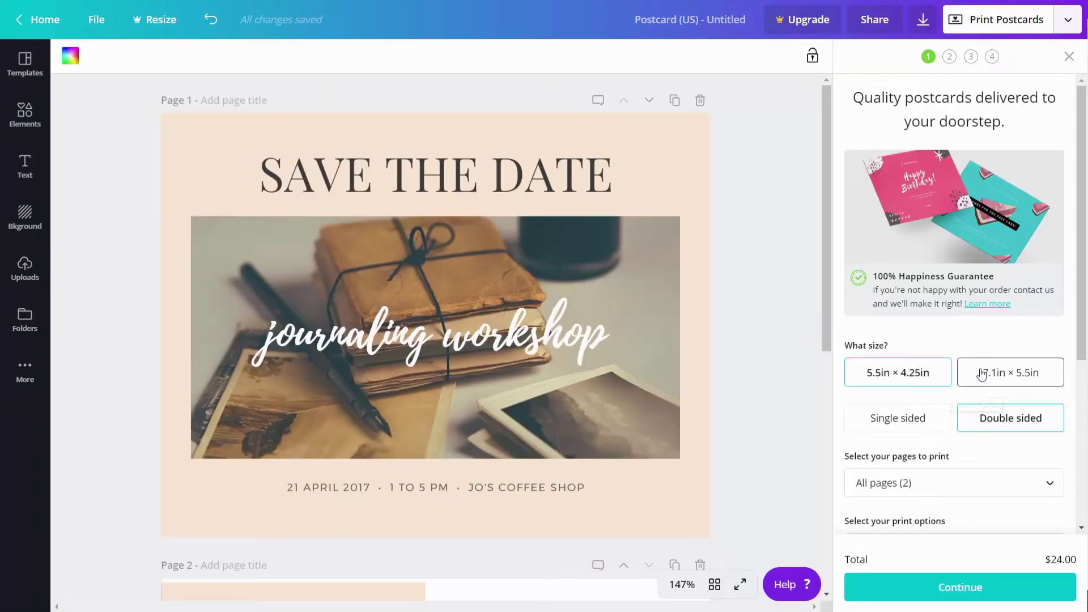
Choose the 7.1in × 5.5in double-sided postcard size for a $32.00 total
{"action": "left_click", "coordinate": [1011, 373]}
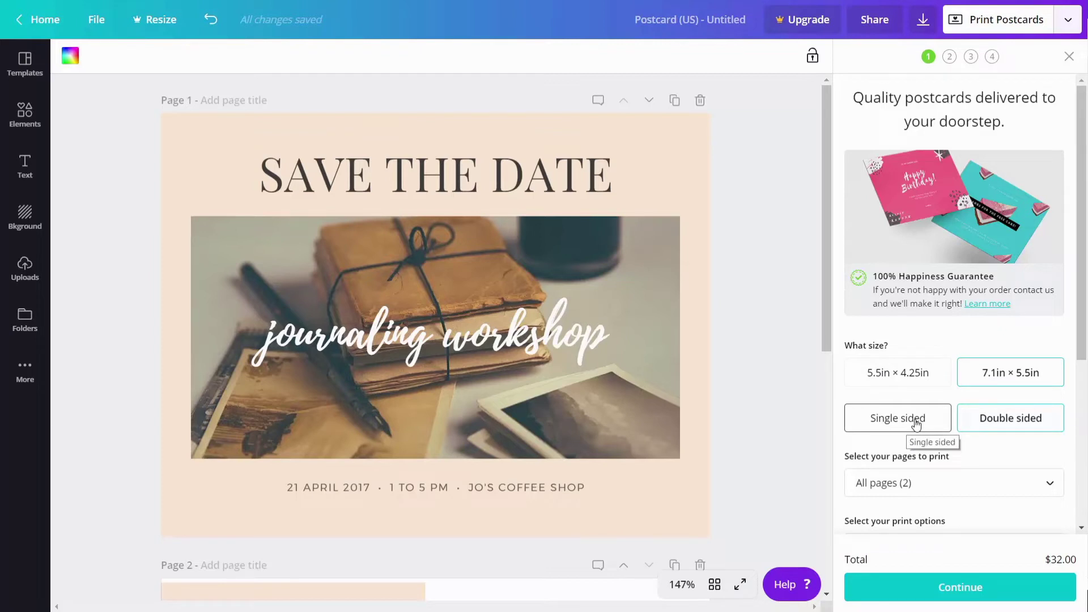
{"action": "mouse_move", "coordinate": [946, 427]}
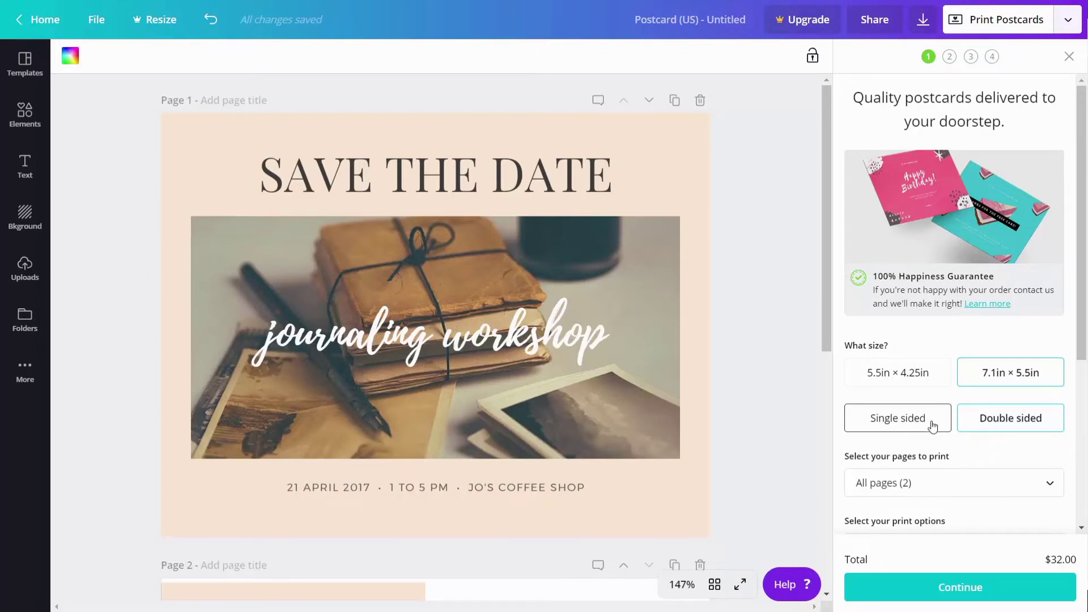
{"action": "left_click", "coordinate": [1011, 417]}
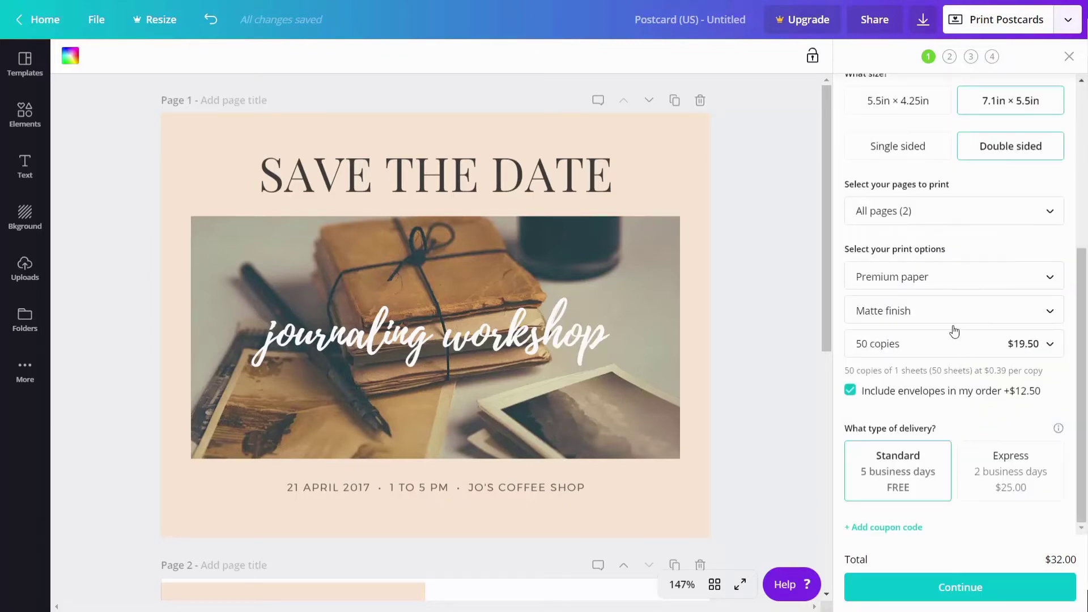
{"action": "mouse_move", "coordinate": [930, 445]}
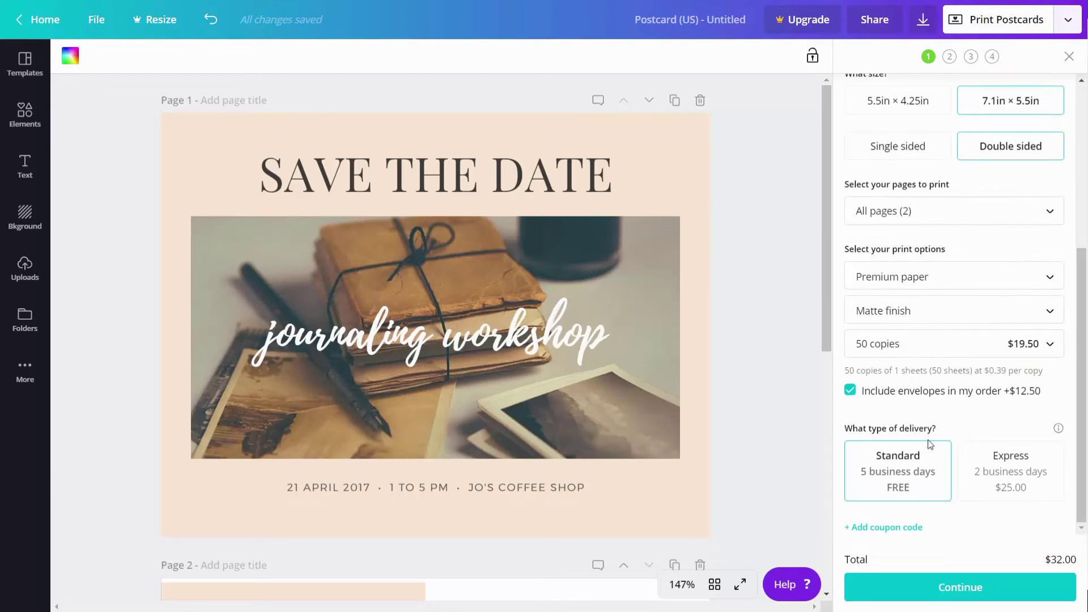
{"action": "mouse_move", "coordinate": [910, 591]}
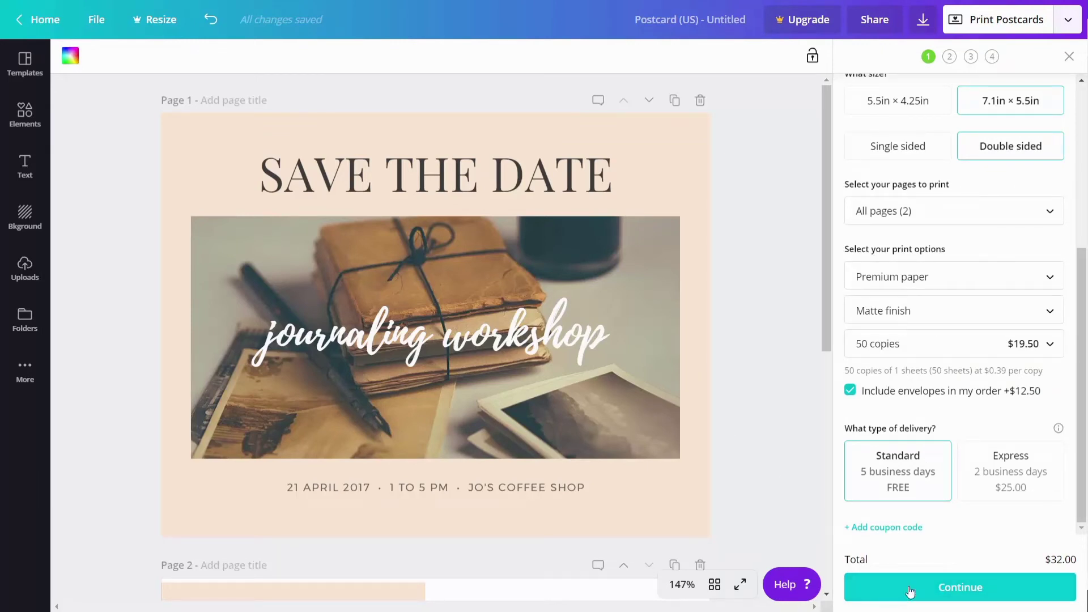
Accept the image quality, white edges and danger zone checks and get the PDF proof
{"action": "left_click", "coordinate": [960, 588]}
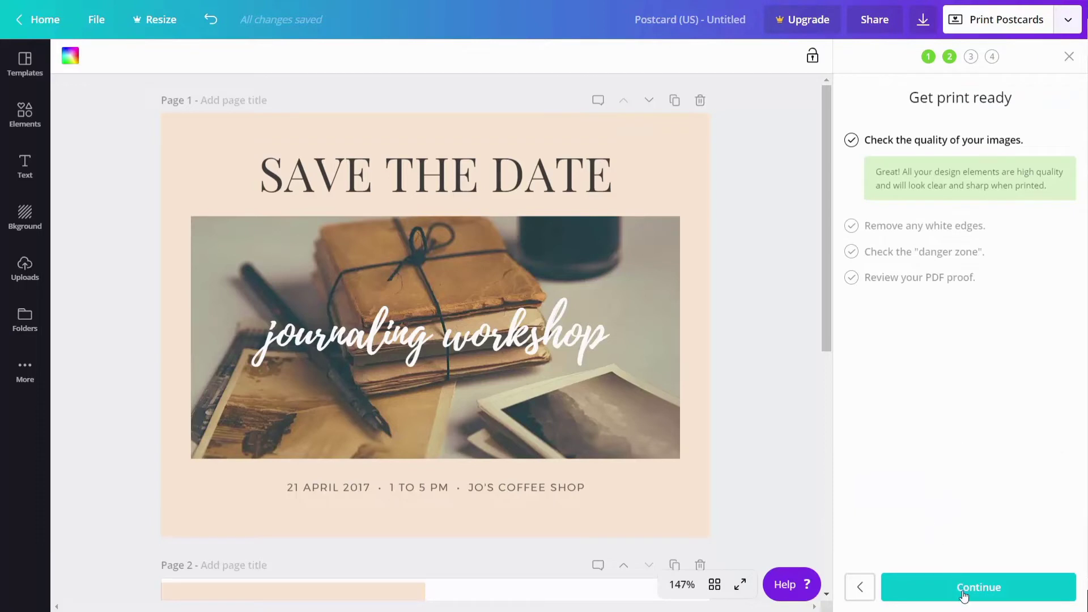
{"action": "left_click", "coordinate": [965, 594]}
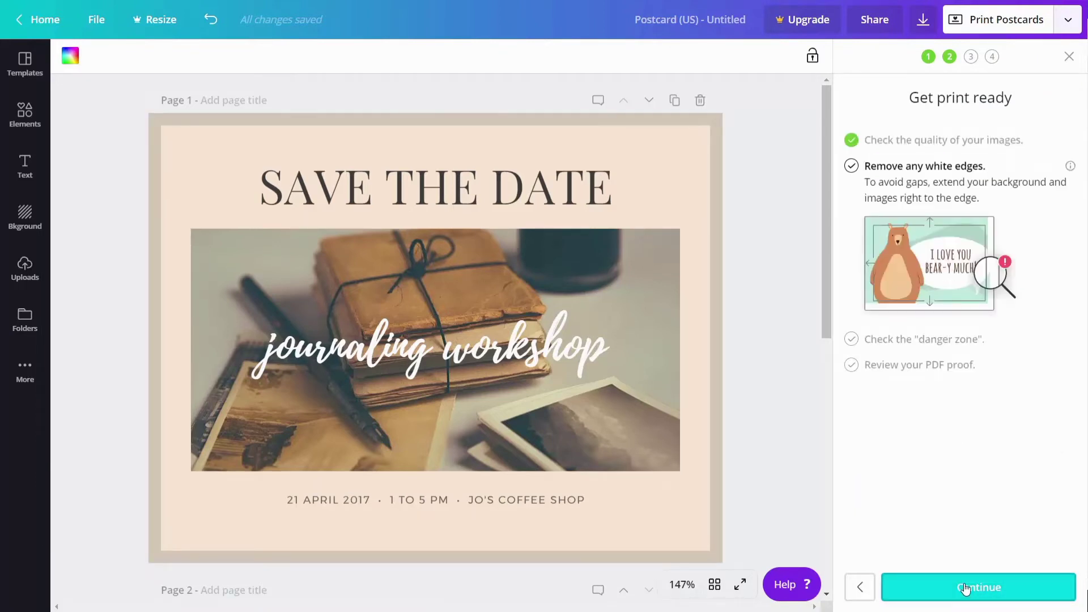
{"action": "left_click", "coordinate": [968, 587]}
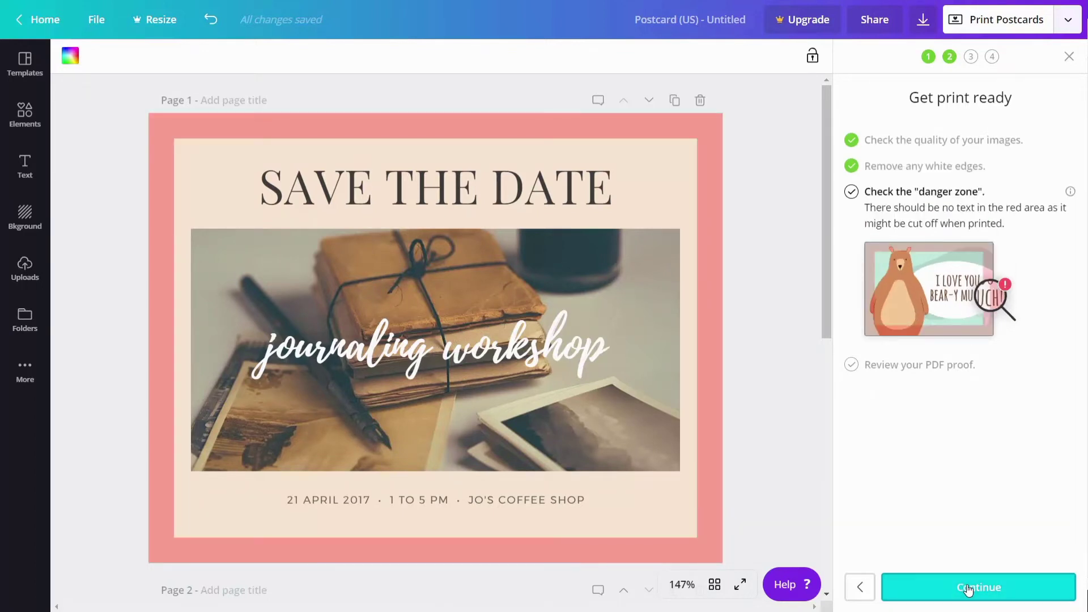
{"action": "mouse_move", "coordinate": [646, 444]}
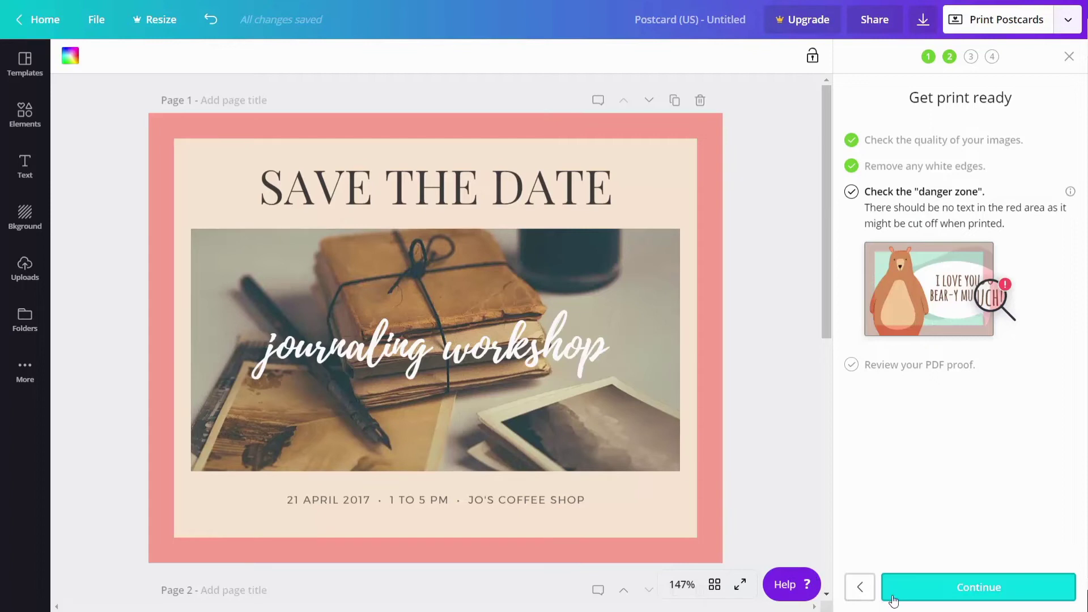
{"action": "left_click", "coordinate": [979, 587]}
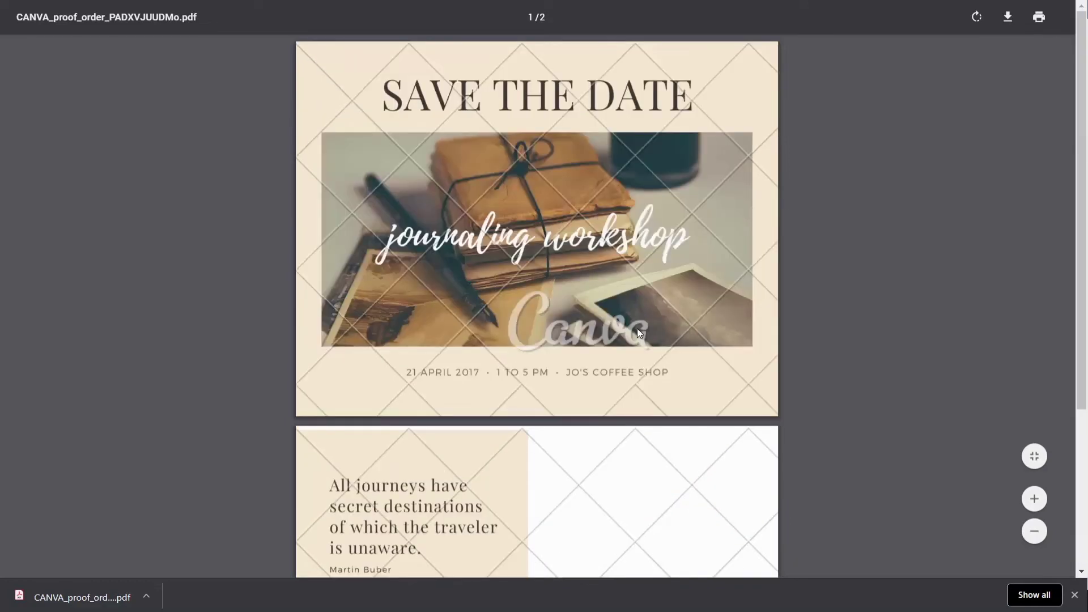
{"action": "mouse_move", "coordinate": [700, 347]}
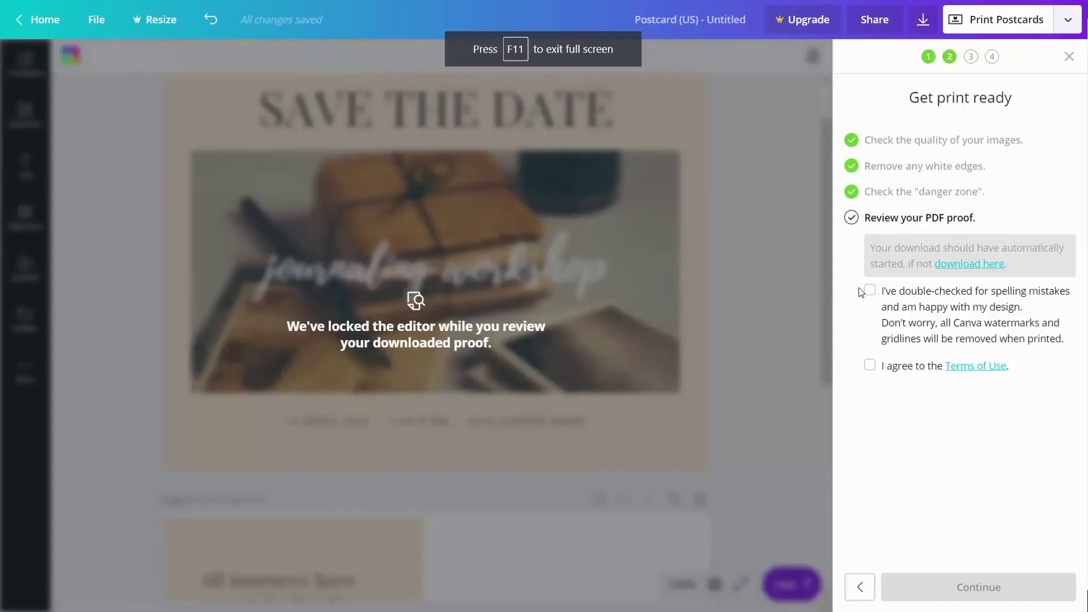
Confirm the proof was reviewed and submit shipping details to reach payment
{"action": "left_click", "coordinate": [871, 290]}
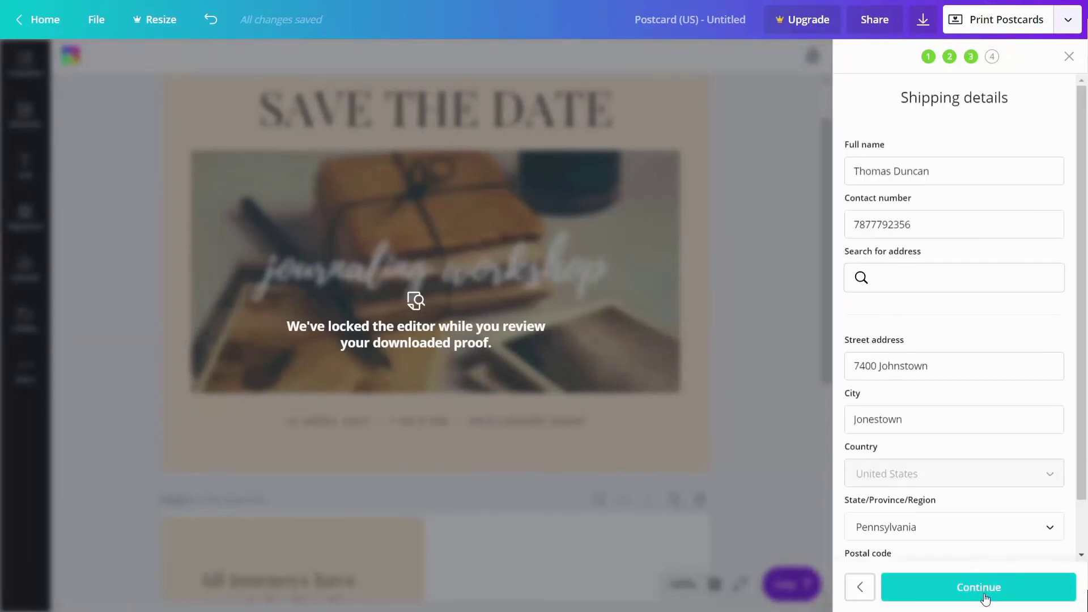
{"action": "left_click", "coordinate": [979, 587]}
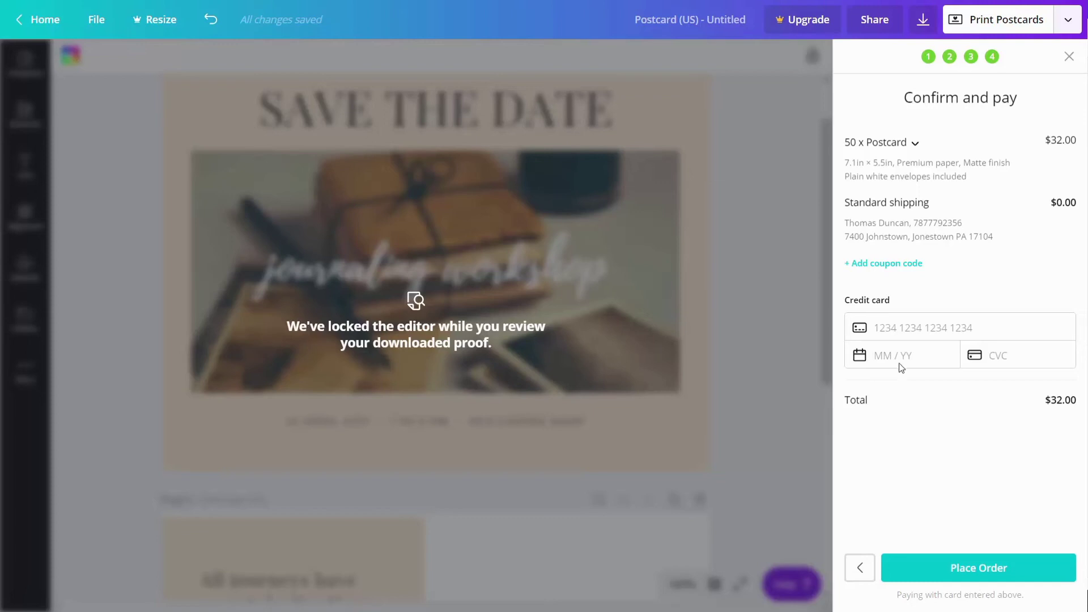
{"action": "mouse_move", "coordinate": [900, 378]}
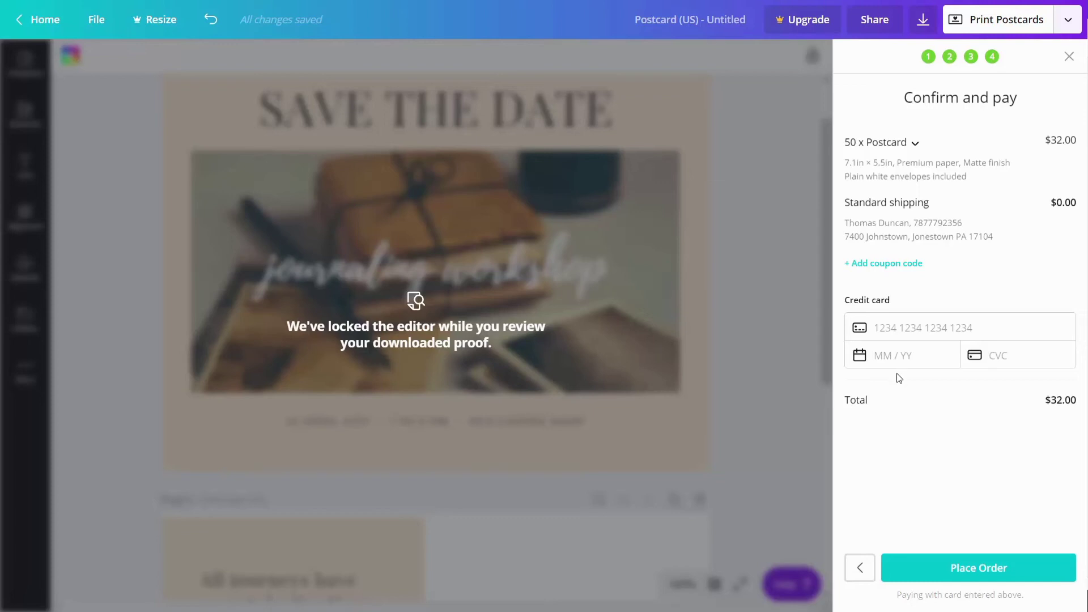
{"action": "mouse_move", "coordinate": [891, 447]}
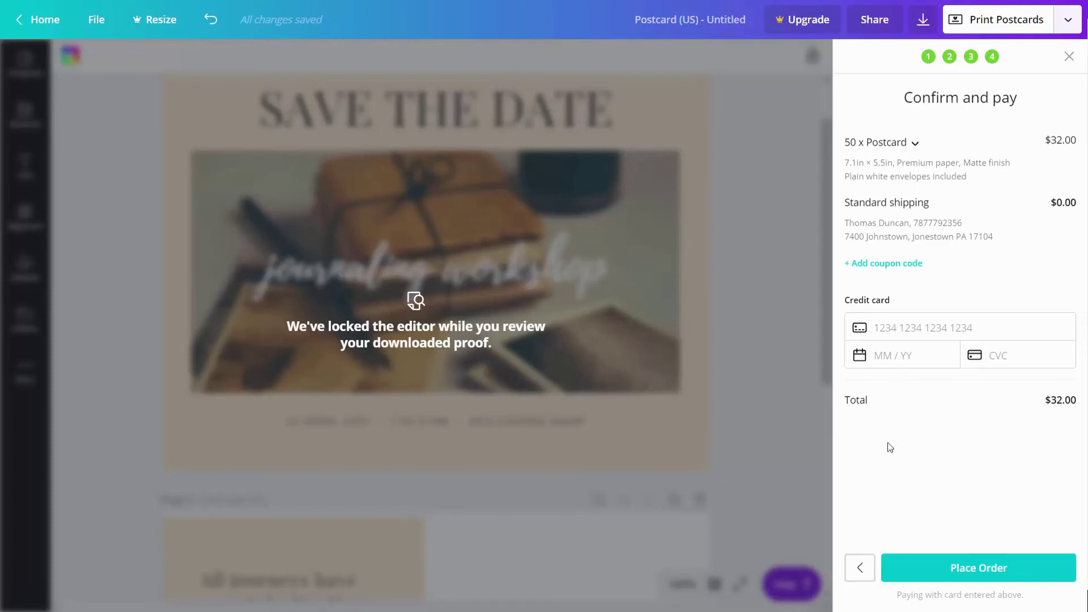
{"action": "mouse_move", "coordinate": [956, 573]}
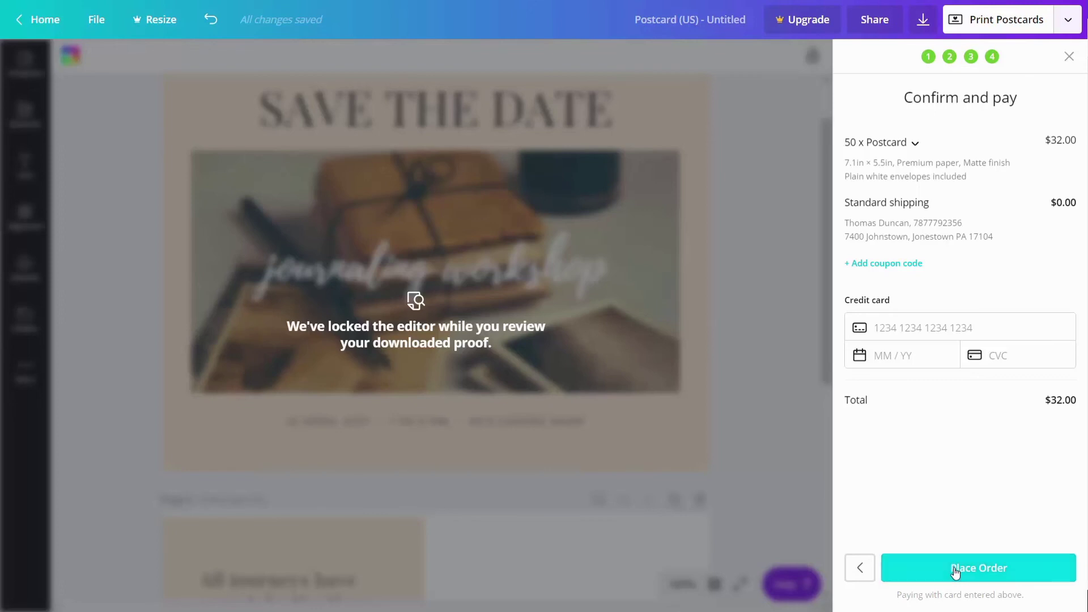